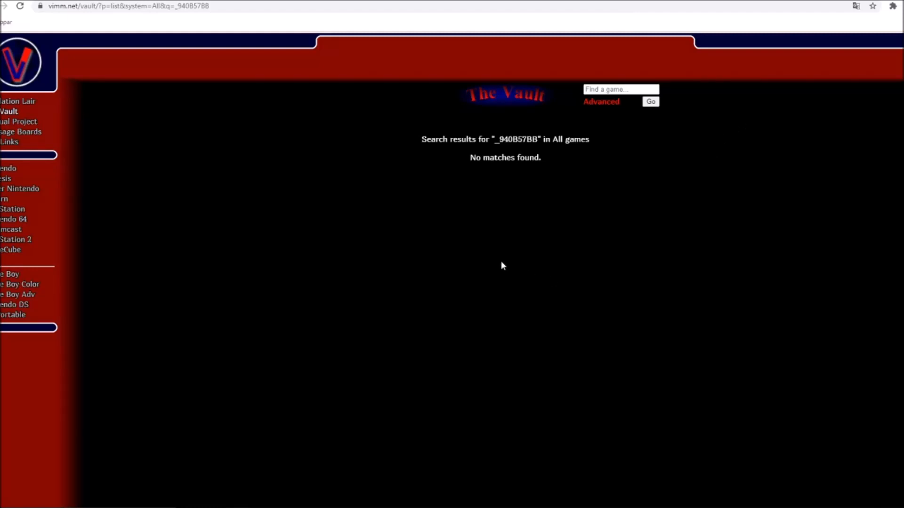
mouse_move(493, 262)
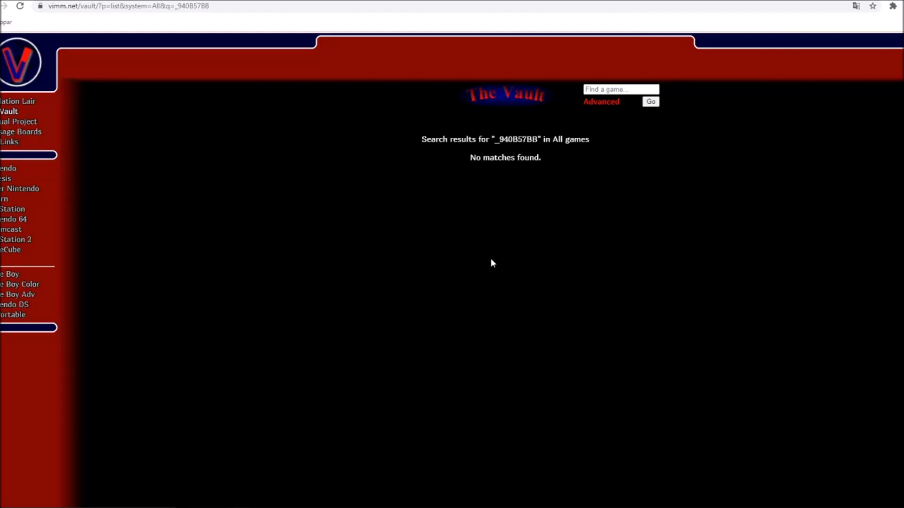
mouse_move(23, 62)
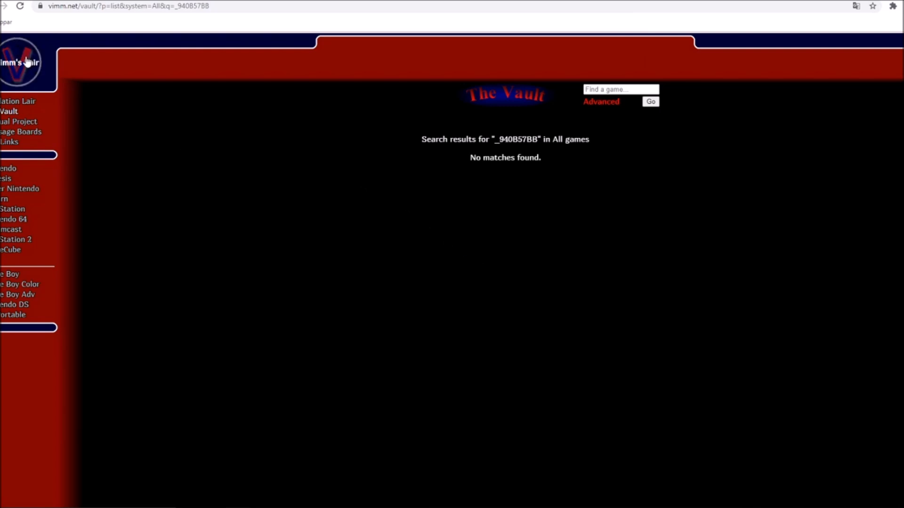
- Return to the Vimm's Lair home page via the site logo
left_click(21, 63)
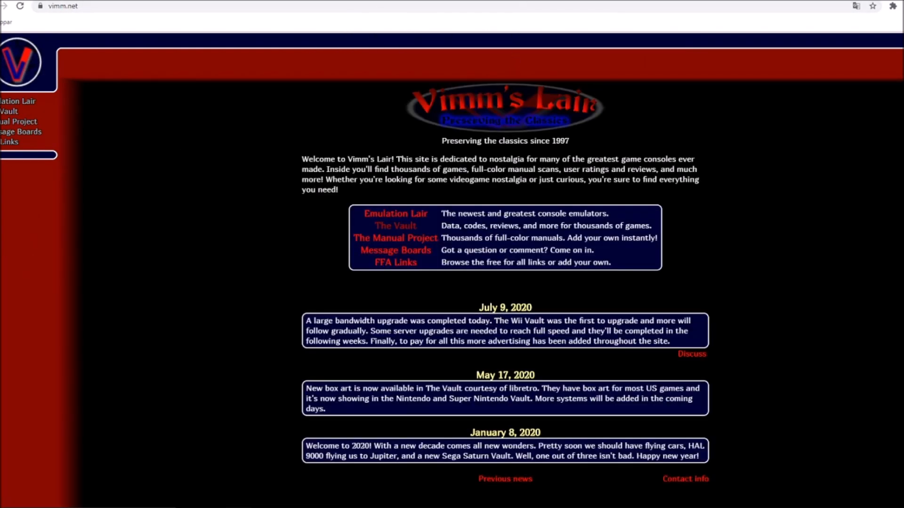
mouse_move(361, 129)
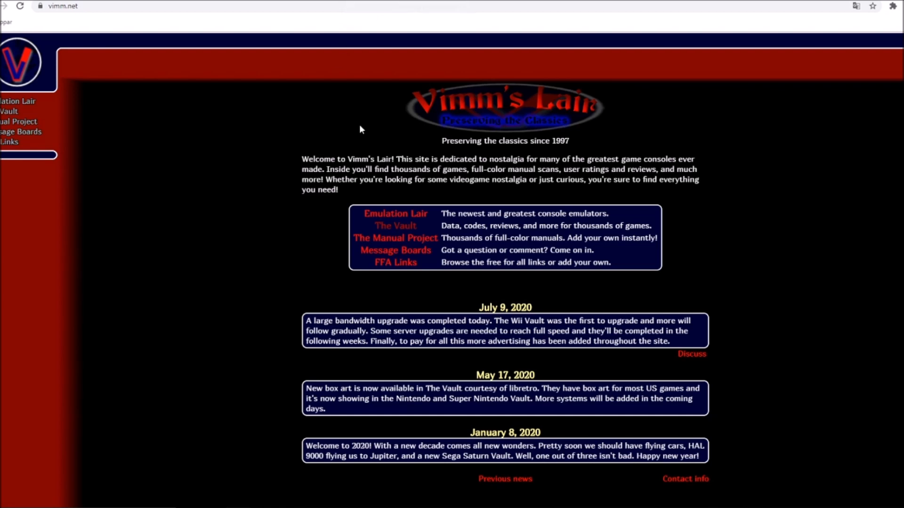
mouse_move(264, 103)
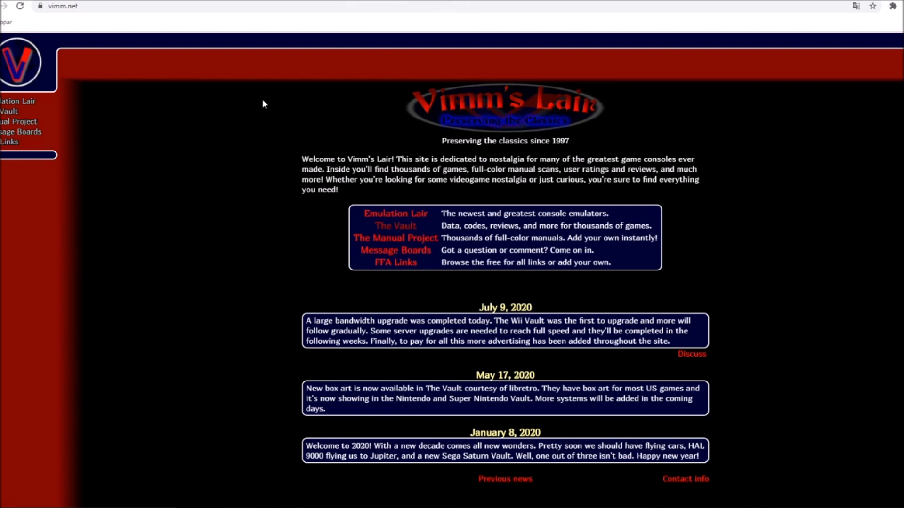
mouse_move(359, 320)
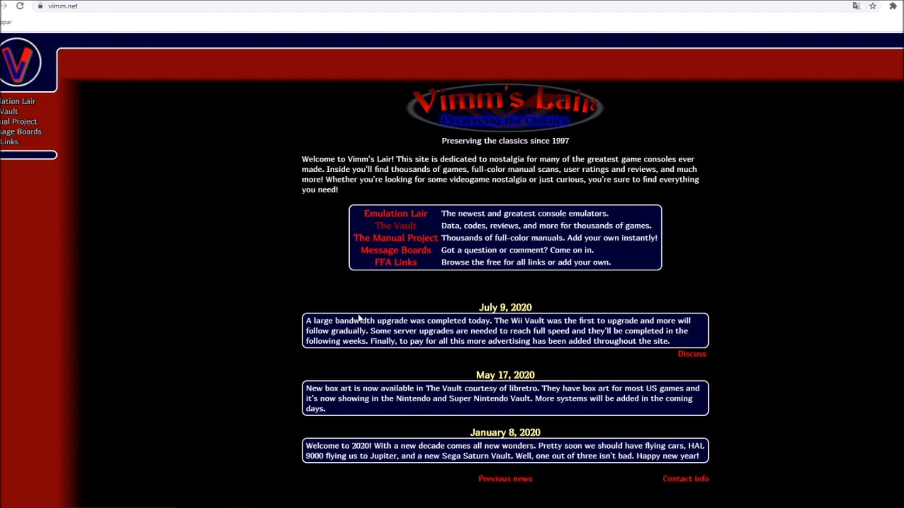
mouse_move(344, 433)
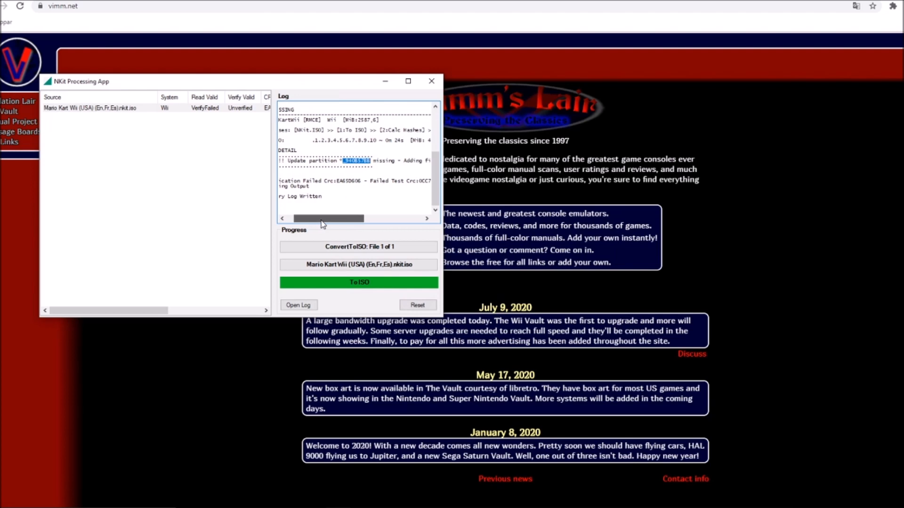
- Scroll the NKit log pane to read the missing update partition error
scroll("left", 3)
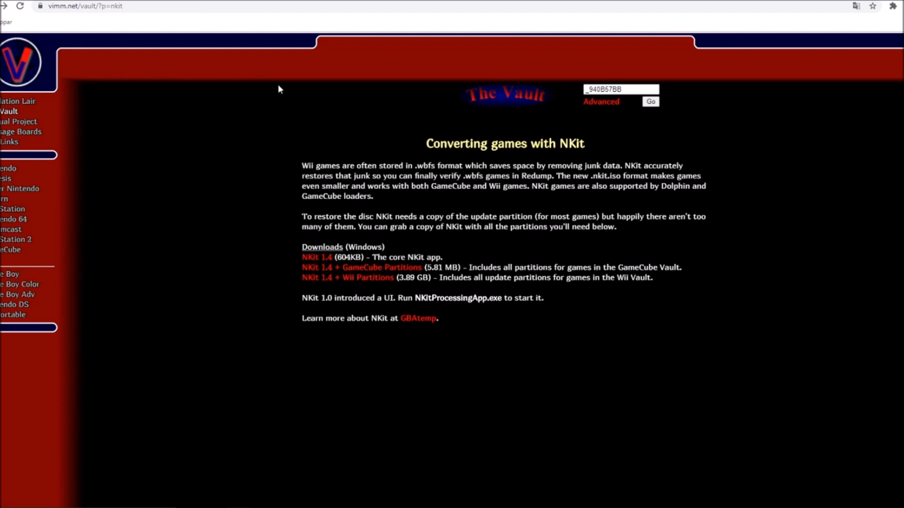
mouse_move(288, 112)
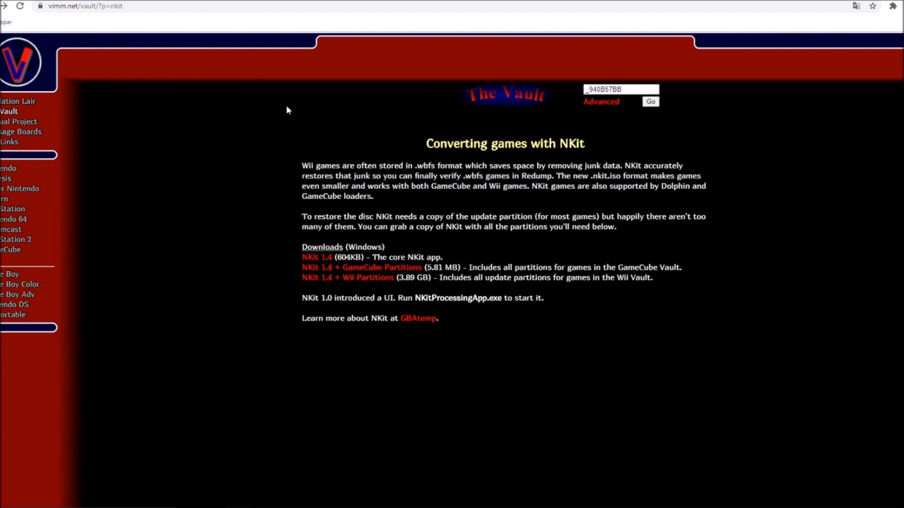
mouse_move(339, 414)
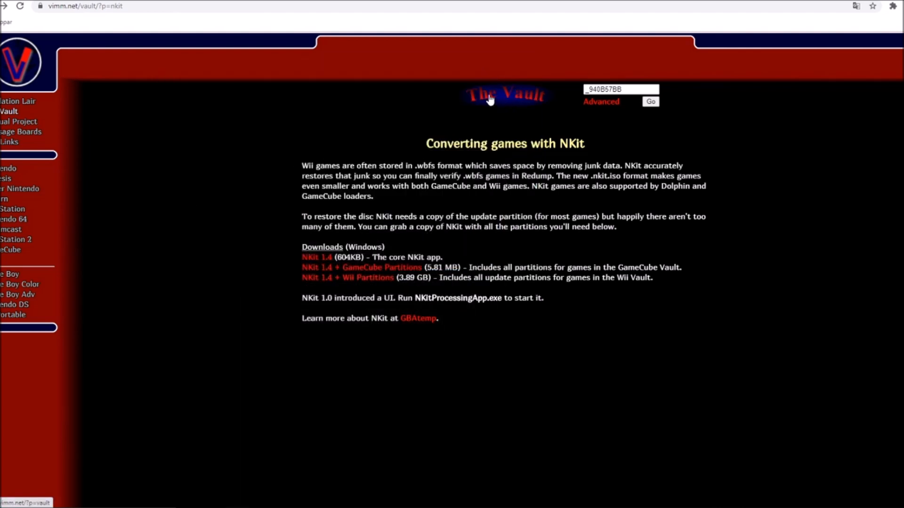
mouse_move(234, 125)
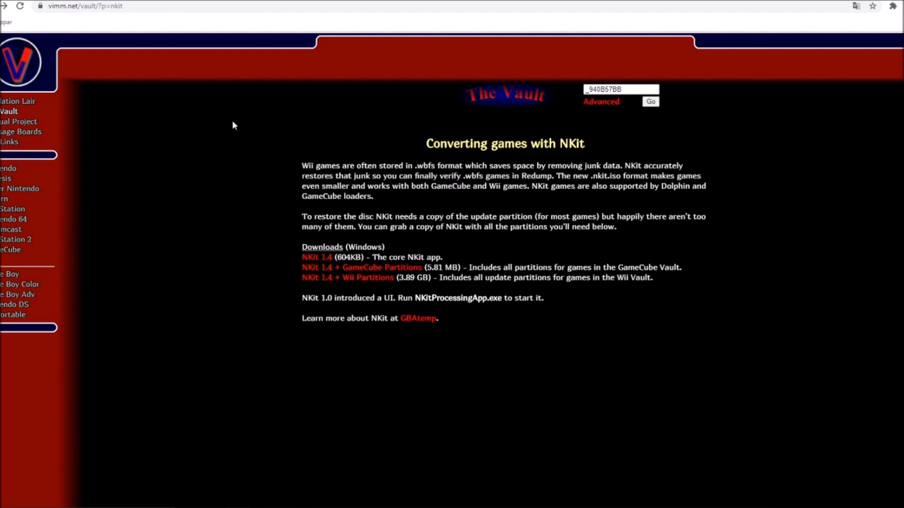
mouse_move(381, 296)
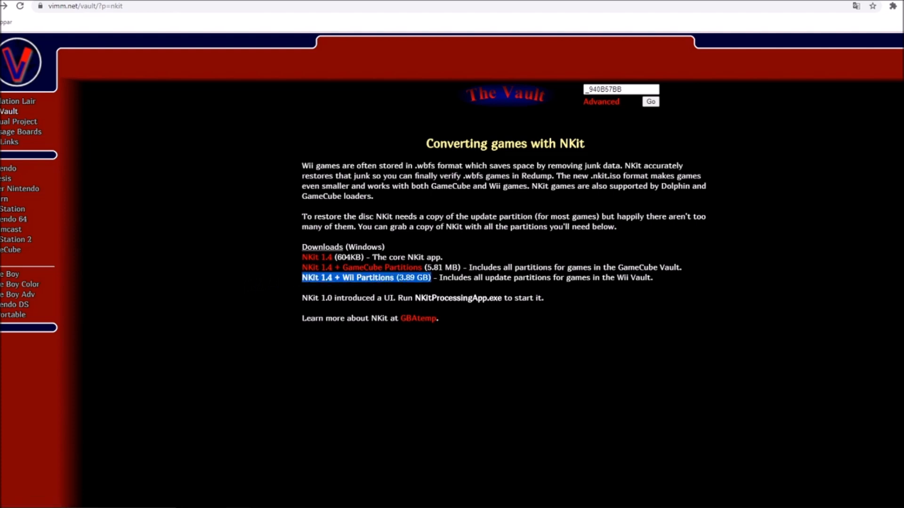
mouse_move(282, 281)
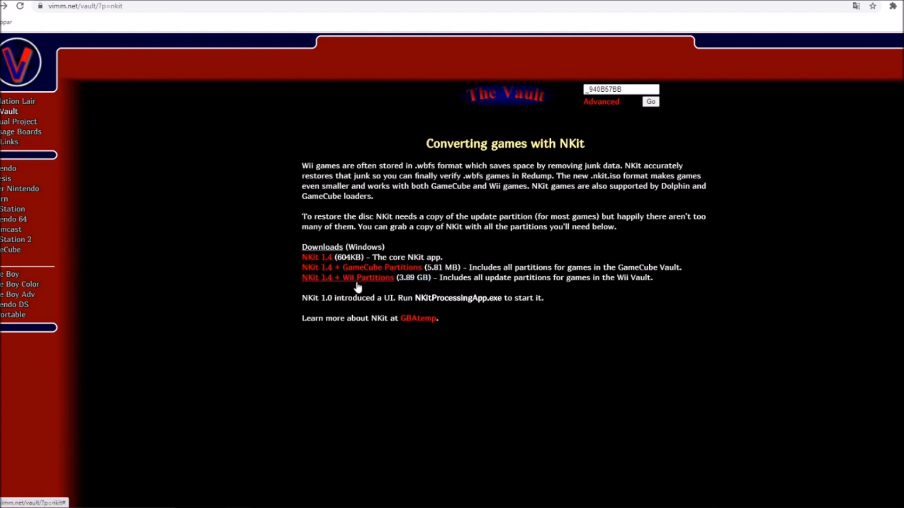
mouse_move(142, 87)
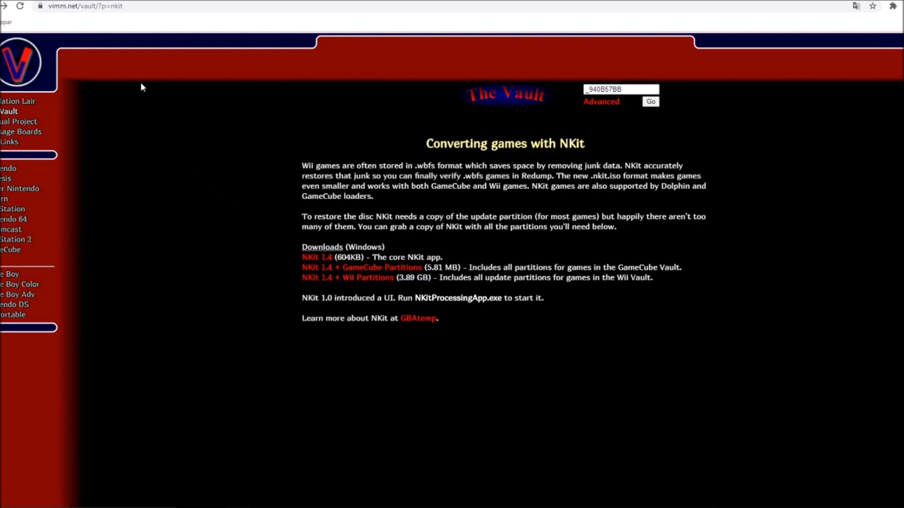
mouse_move(283, 224)
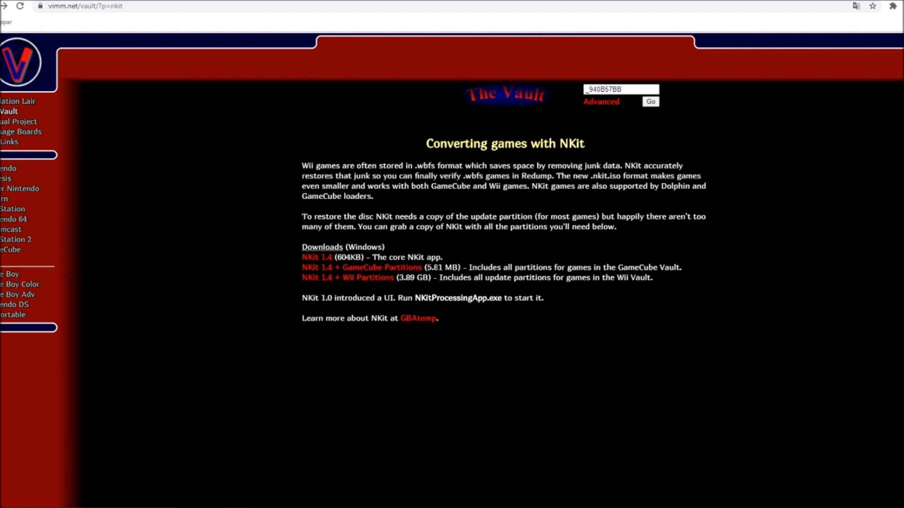
- Download the NKit 1.4 + Wii Partitions .7z archive from Vimm's Lair
double_click(441, 268)
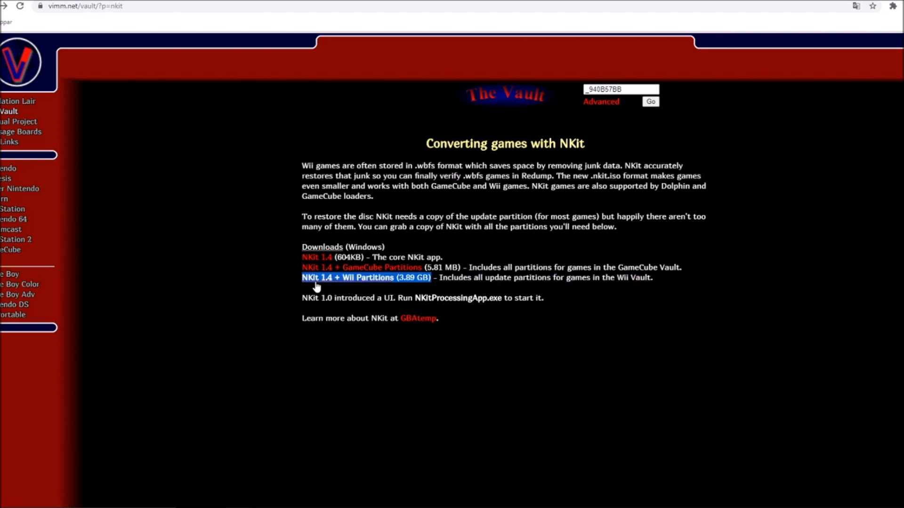
mouse_move(356, 288)
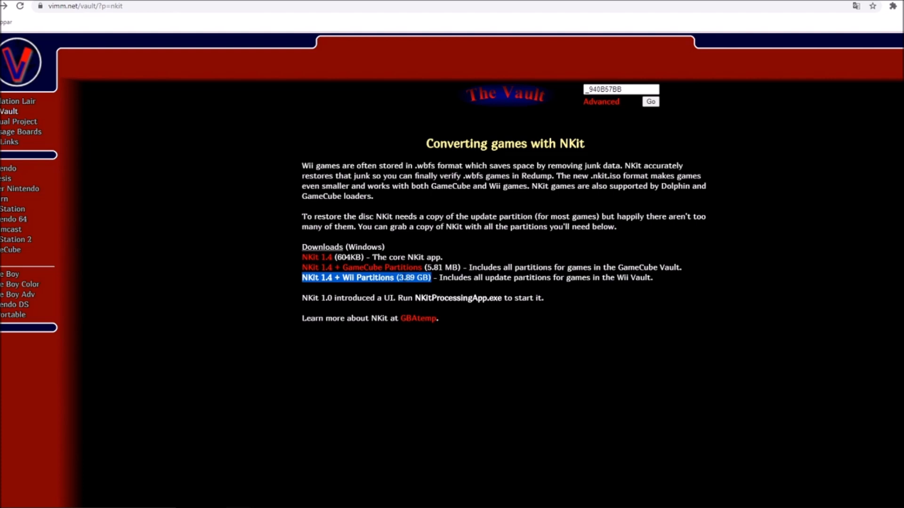
left_click(366, 277)
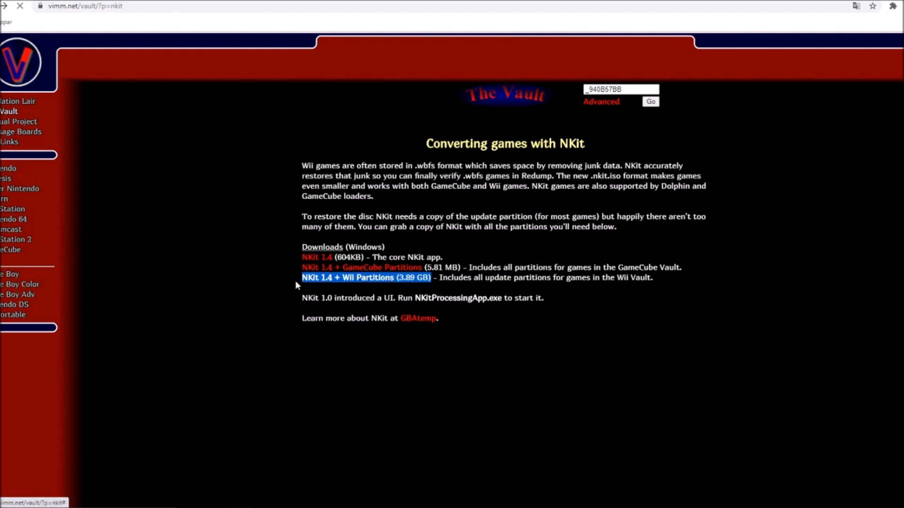
left_click(347, 277)
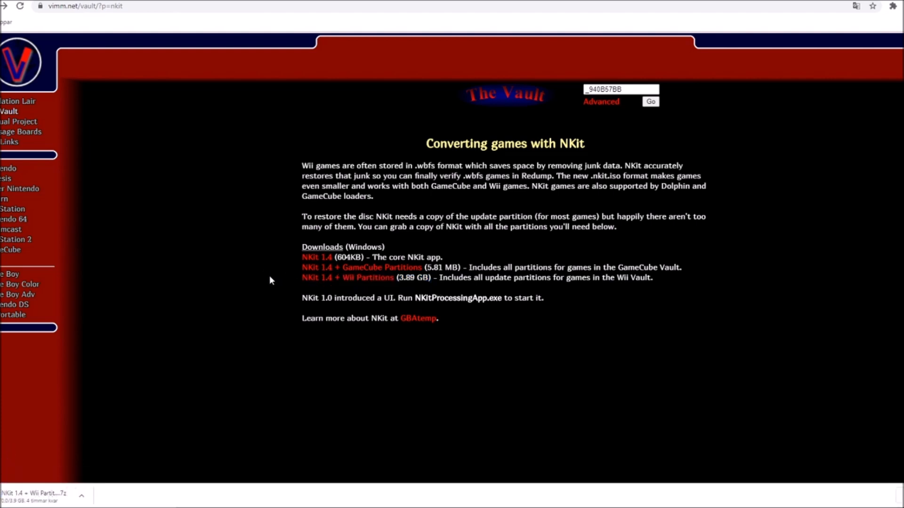
mouse_move(282, 275)
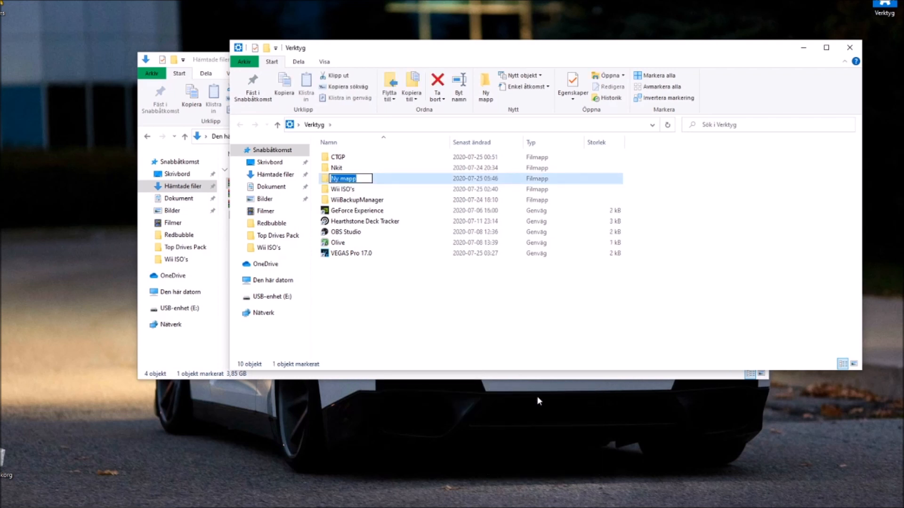
- Name the new Verktyg folder 'Nkit with all the stuff'
type("N")
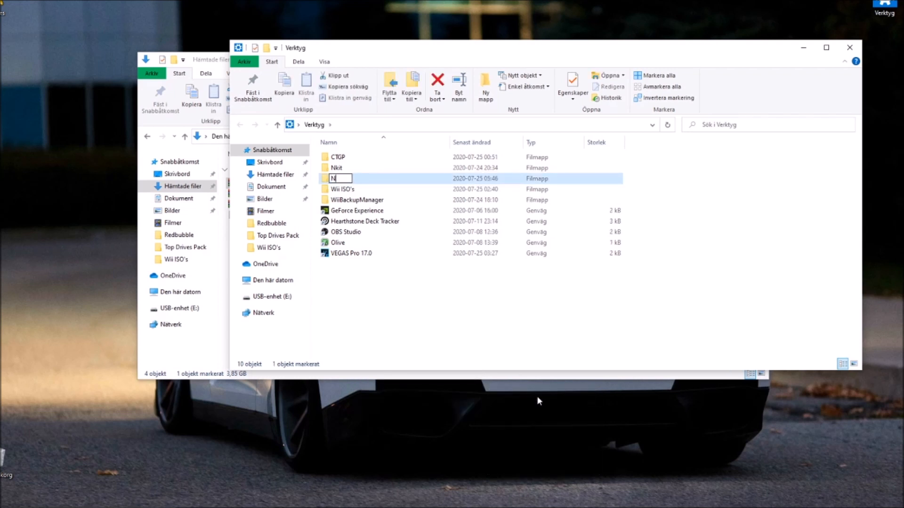
type("kit Wi")
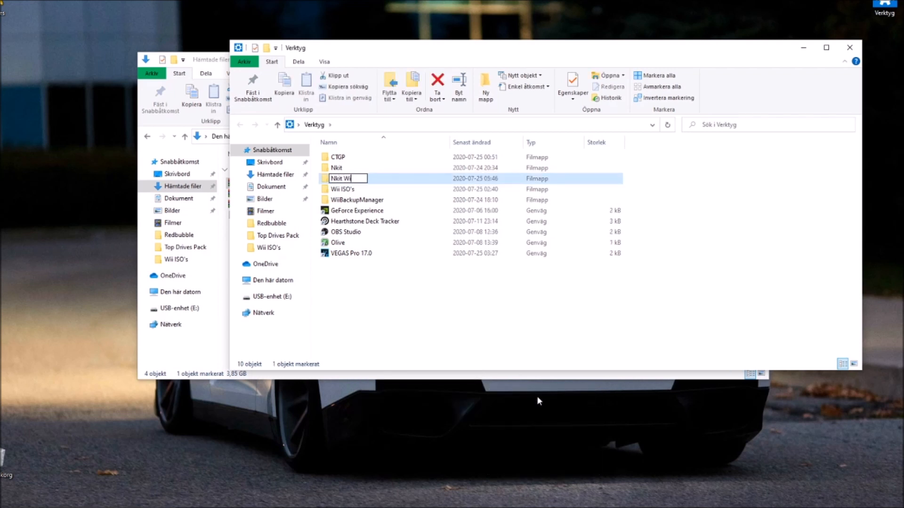
type("with all the stuff")
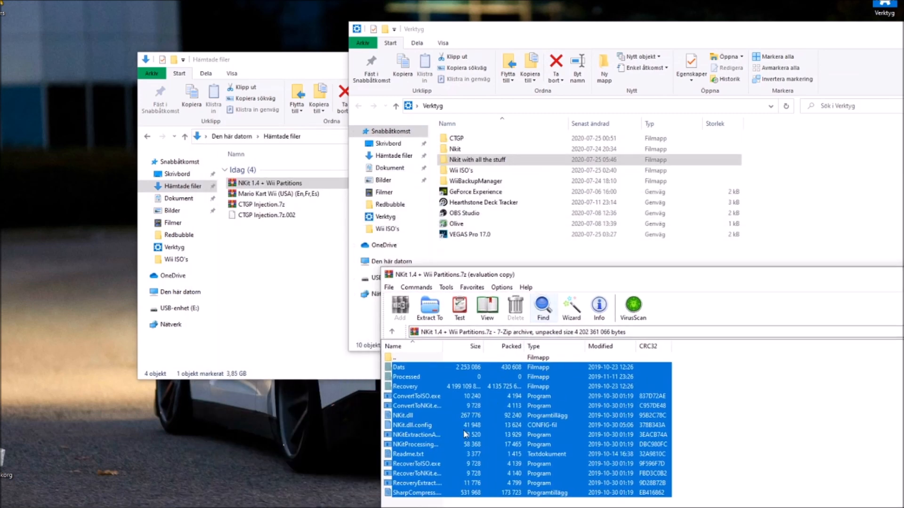
- Extract the NKit archive's files into the Nkit with all the stuff folder
left_click(429, 304)
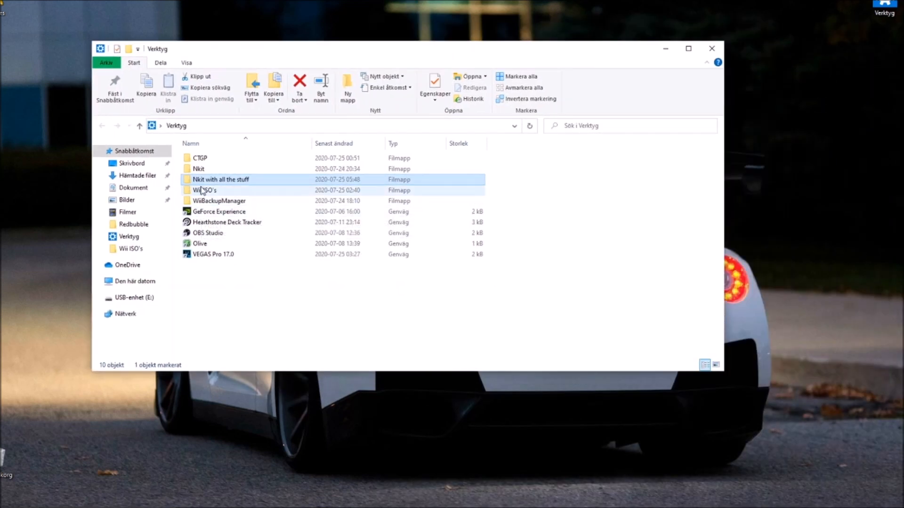
- Launch NKitProcessingApp from the Nkit with all the stuff folder
double_click(221, 179)
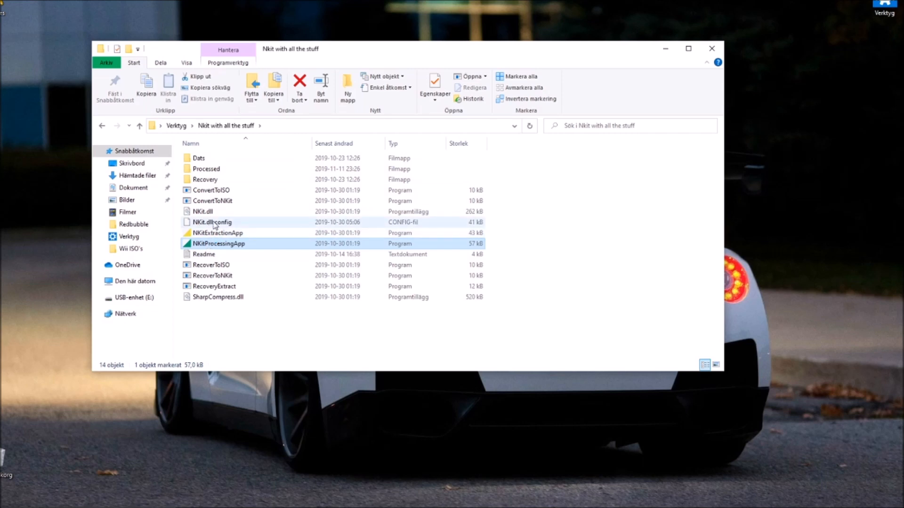
double_click(218, 243)
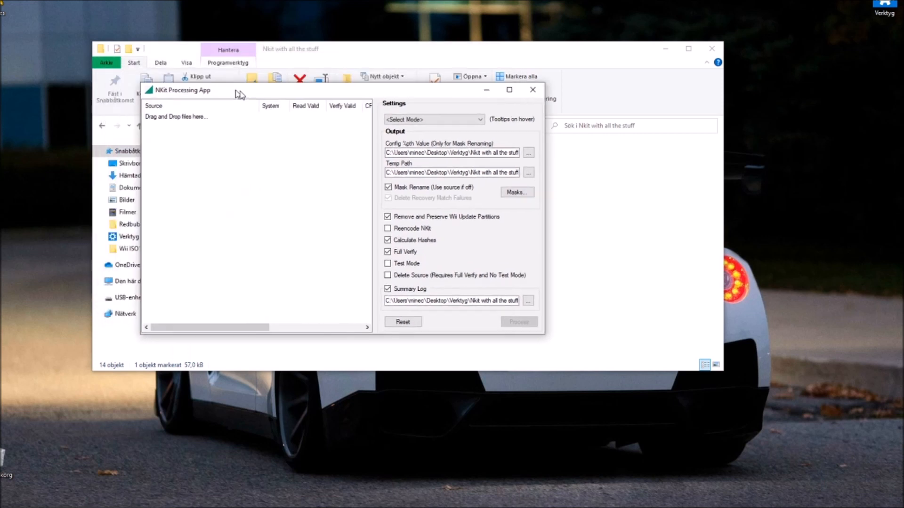
left_click(531, 89)
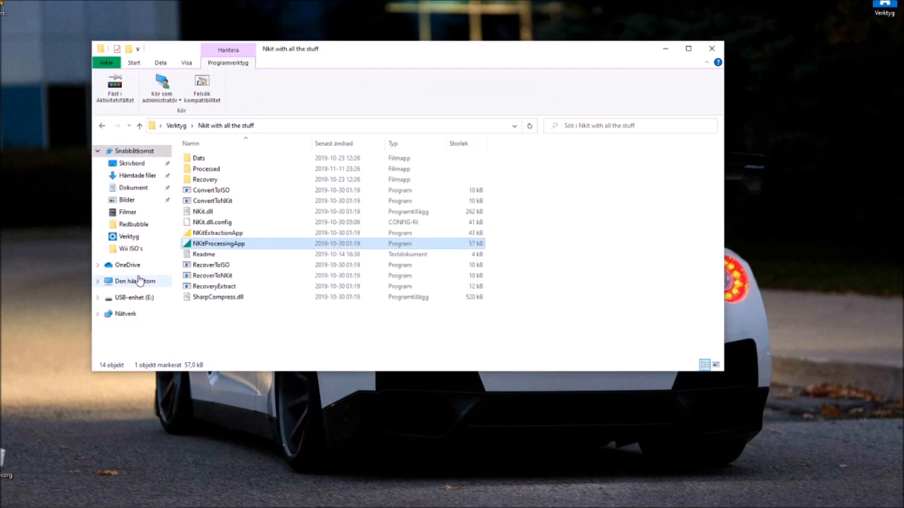
- Load Mario Kart Wii (USA) (En,Fr,Es).nkit.iso from Wii ISO's into the app's source list
left_click(130, 249)
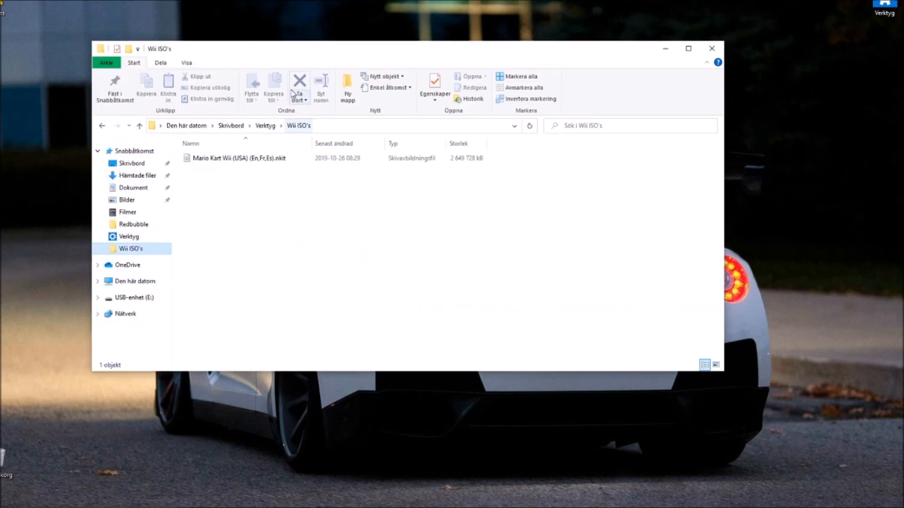
double_click(239, 158)
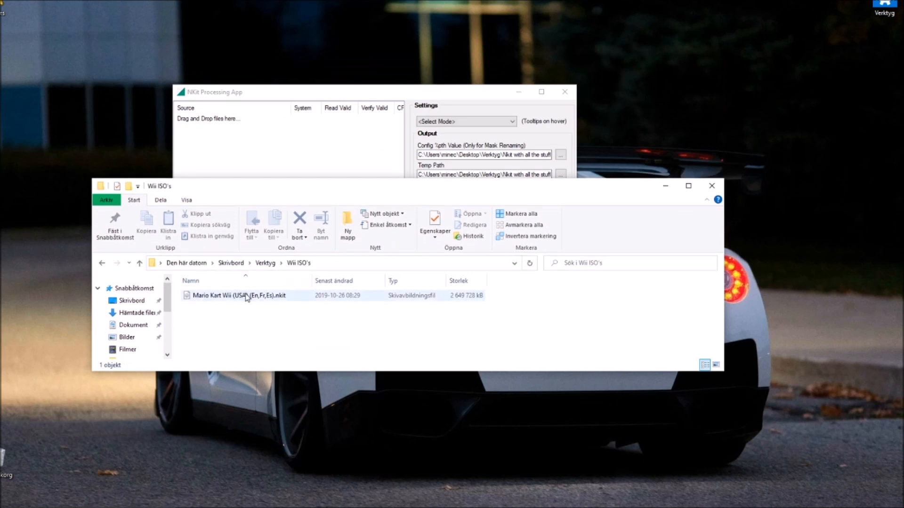
left_click(238, 295)
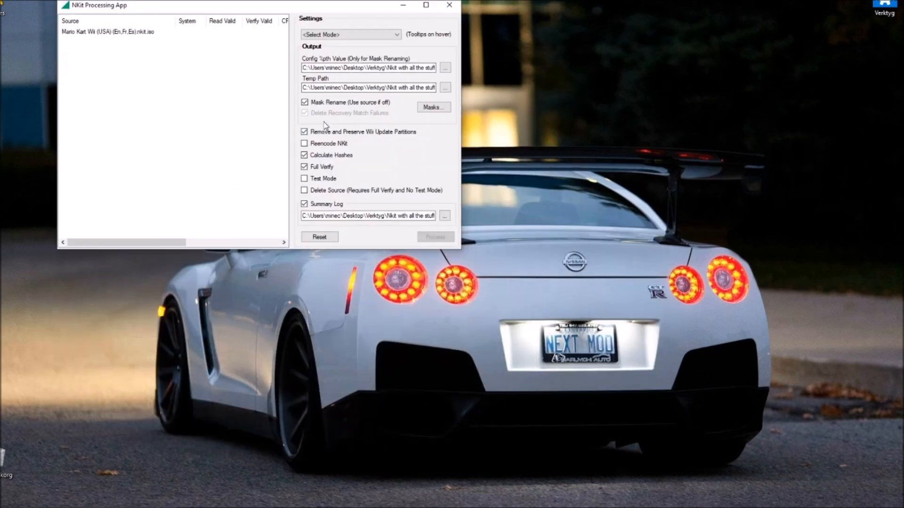
mouse_move(316, 167)
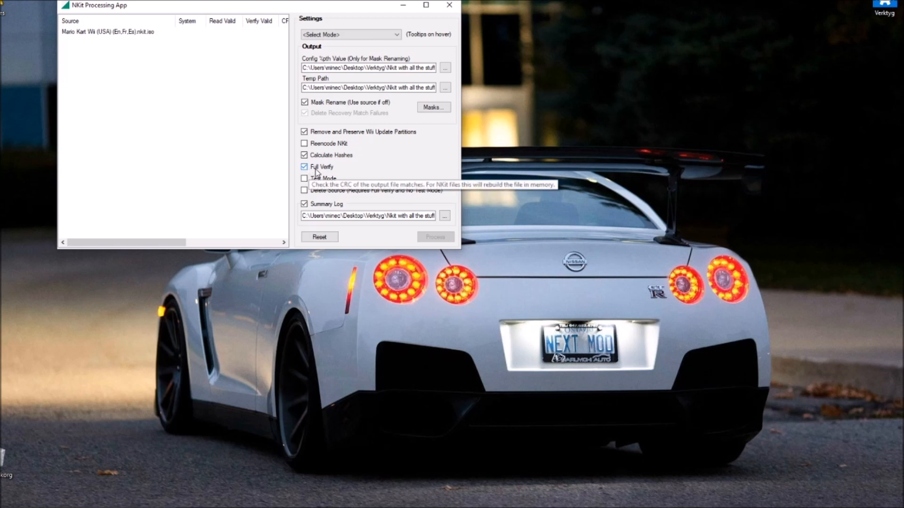
mouse_move(364, 105)
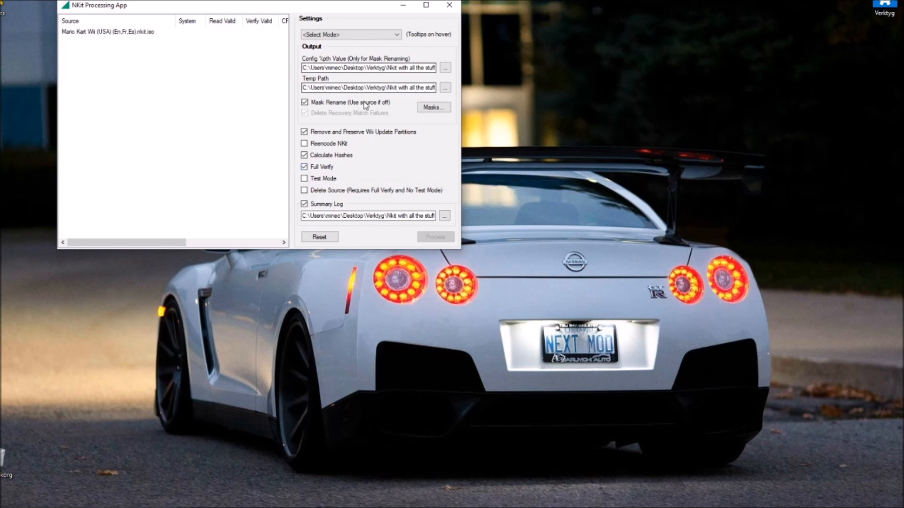
- Choose Convert to ISO as the processing mode
left_click(349, 35)
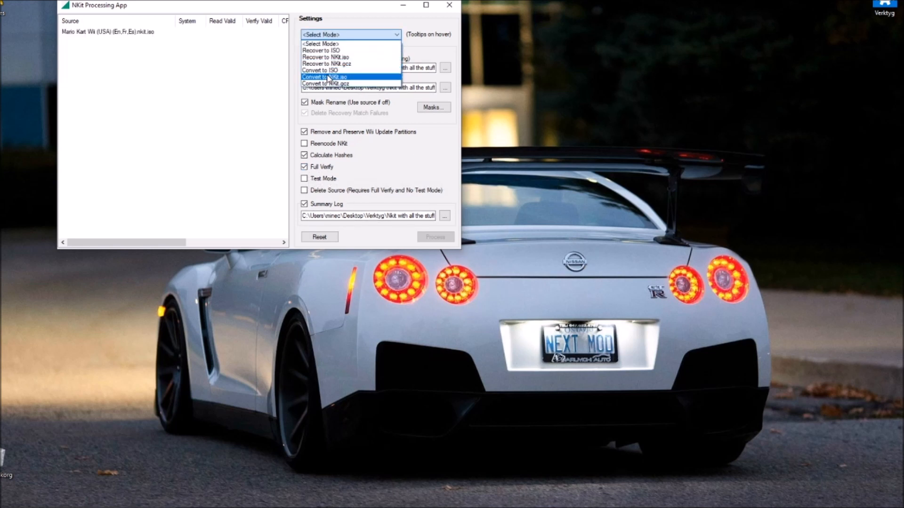
mouse_move(325, 71)
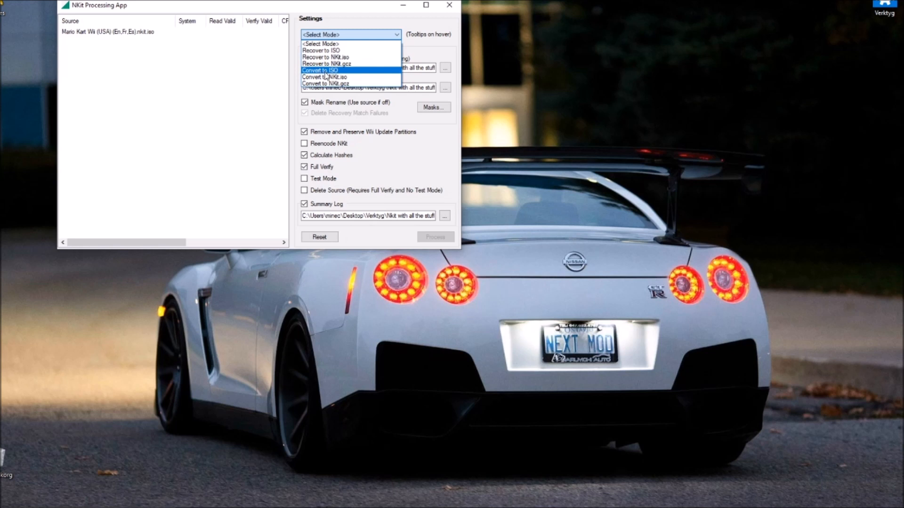
left_click(323, 69)
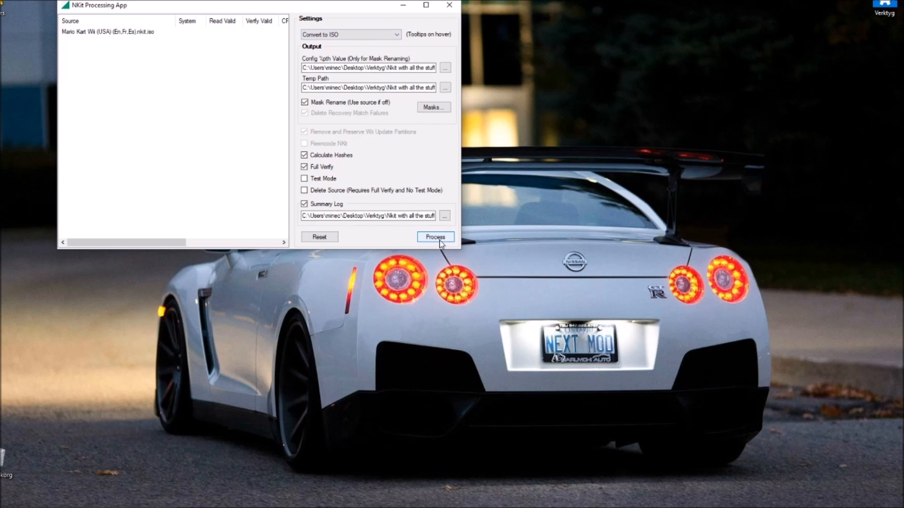
- Start the ConvertToISO job on the Mario Kart Wii image
left_click(435, 237)
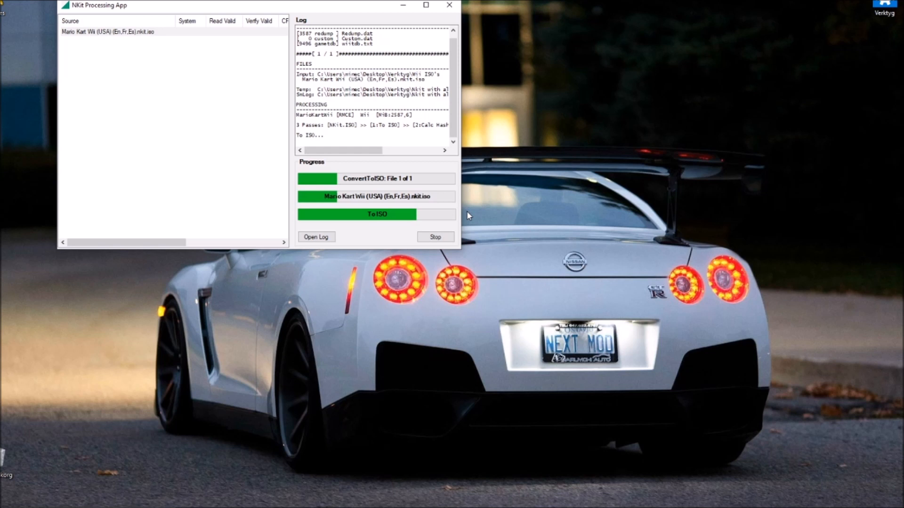
mouse_move(421, 220)
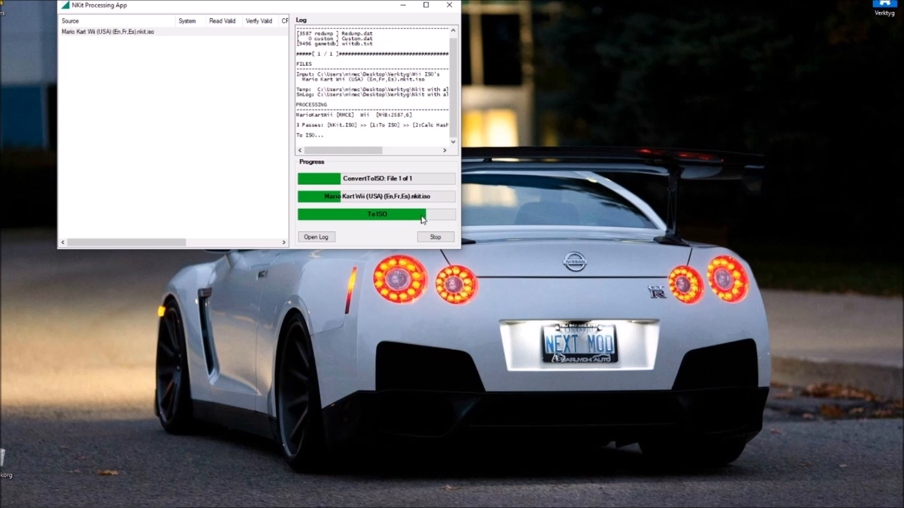
mouse_move(429, 226)
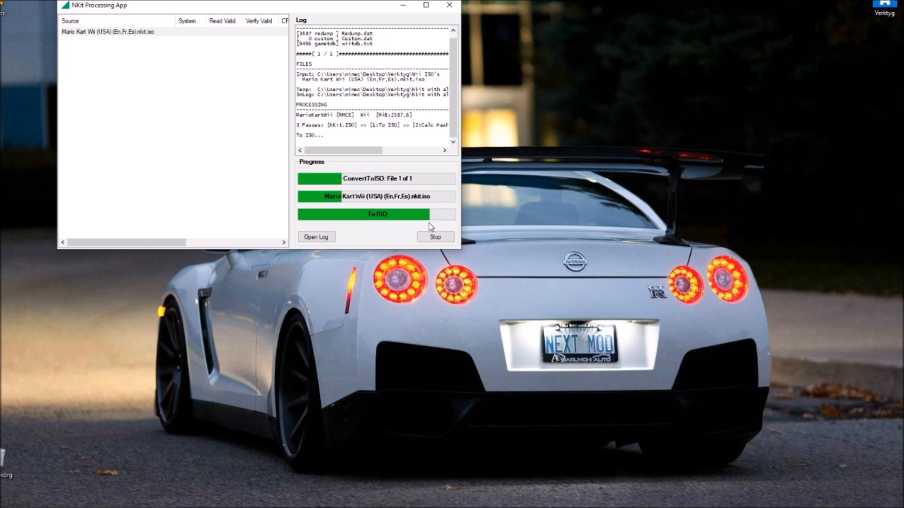
mouse_move(517, 227)
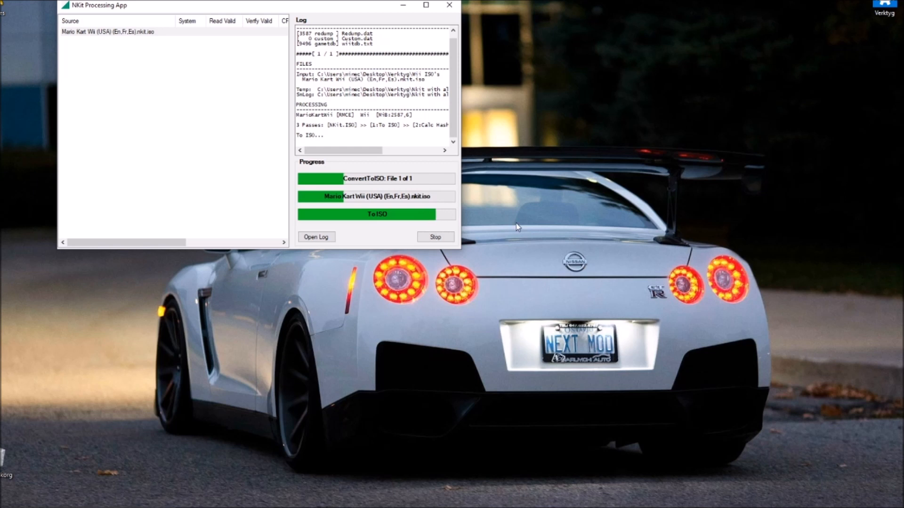